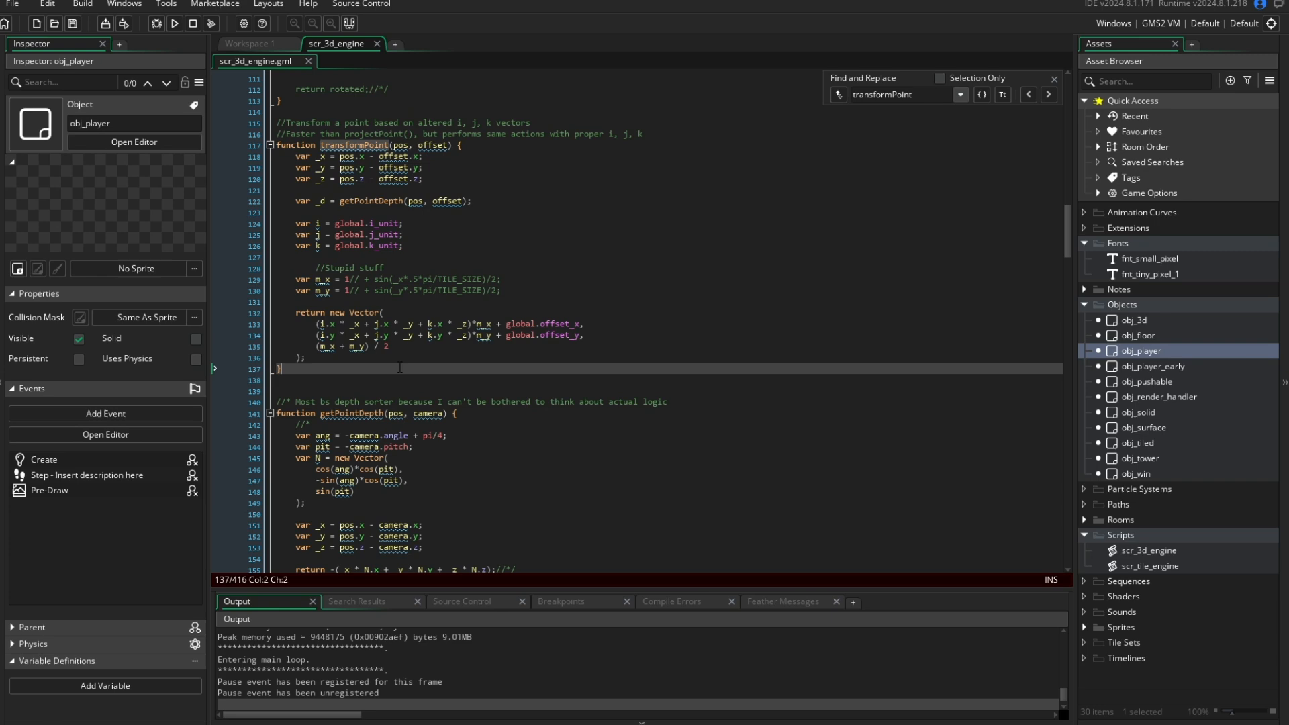
- Scroll through the code while the isometric green-board level with yellow boxes runs
scroll(up, 3)
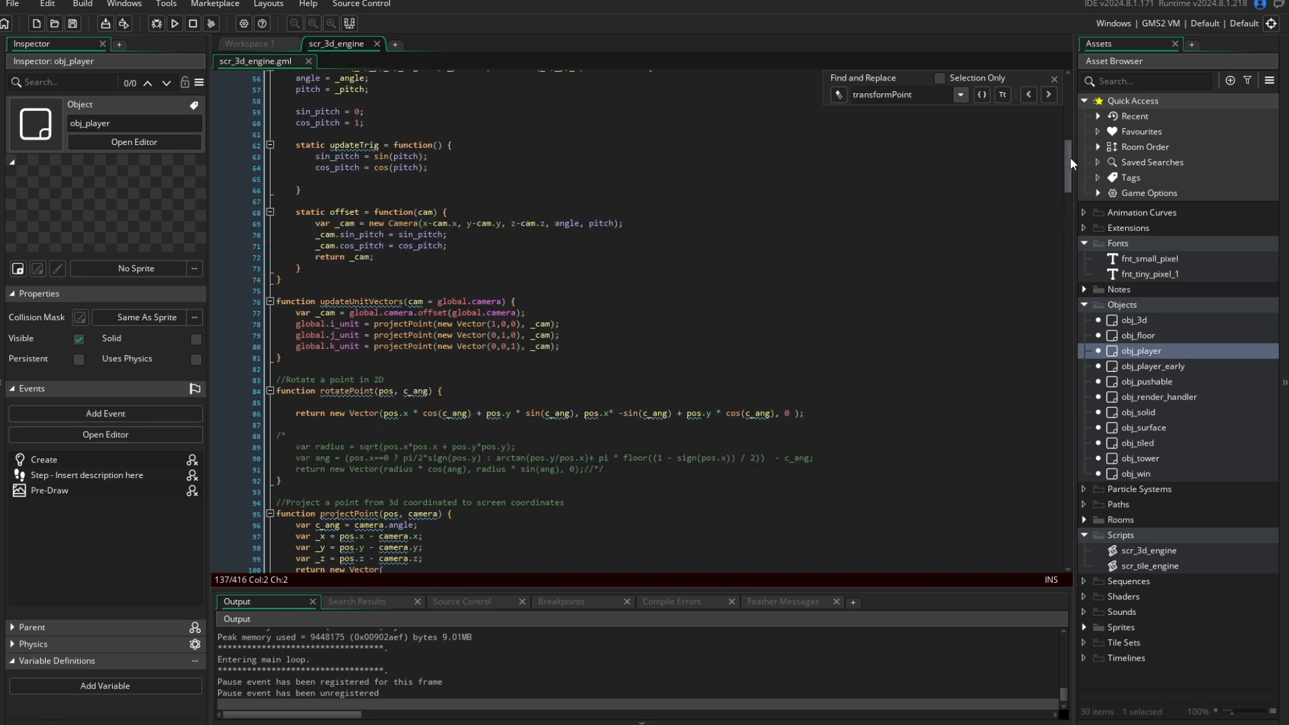
scroll(up, 3)
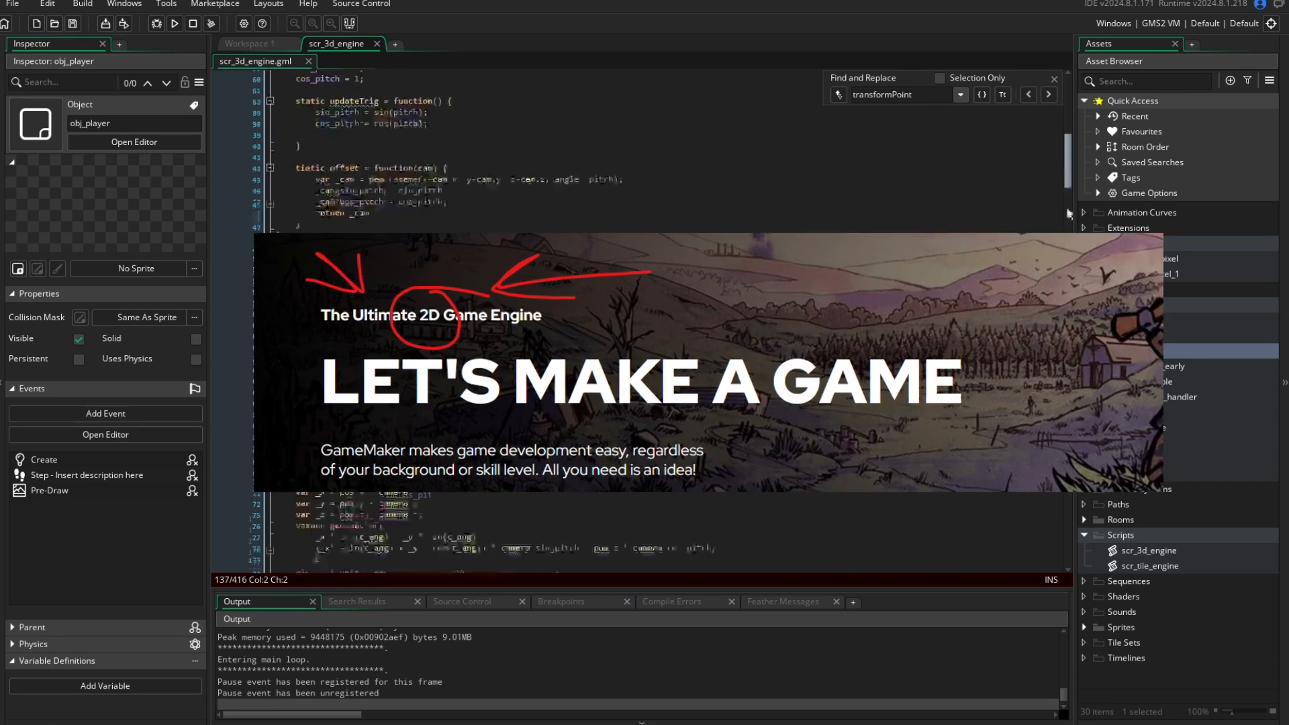
scroll(down, 3)
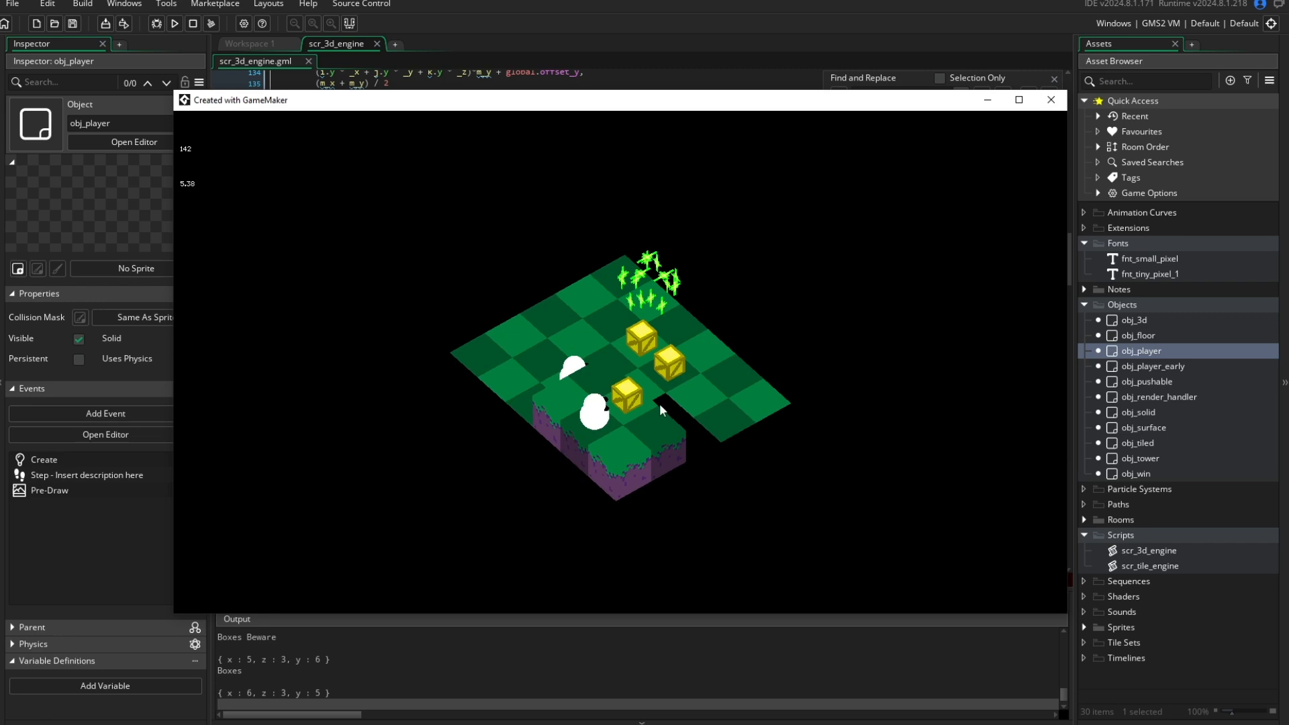
- Close the running isometric game window to return to the transformPoint code
click(1051, 99)
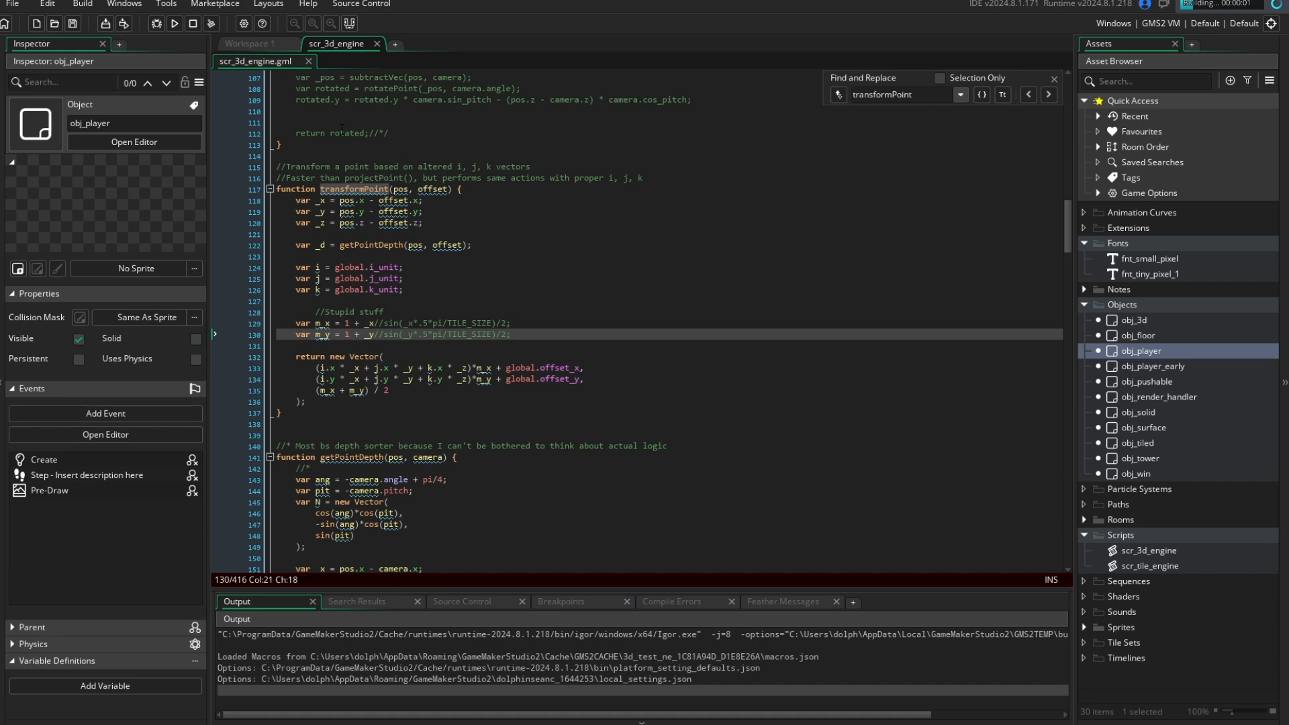
click(174, 22)
text(d/_z)
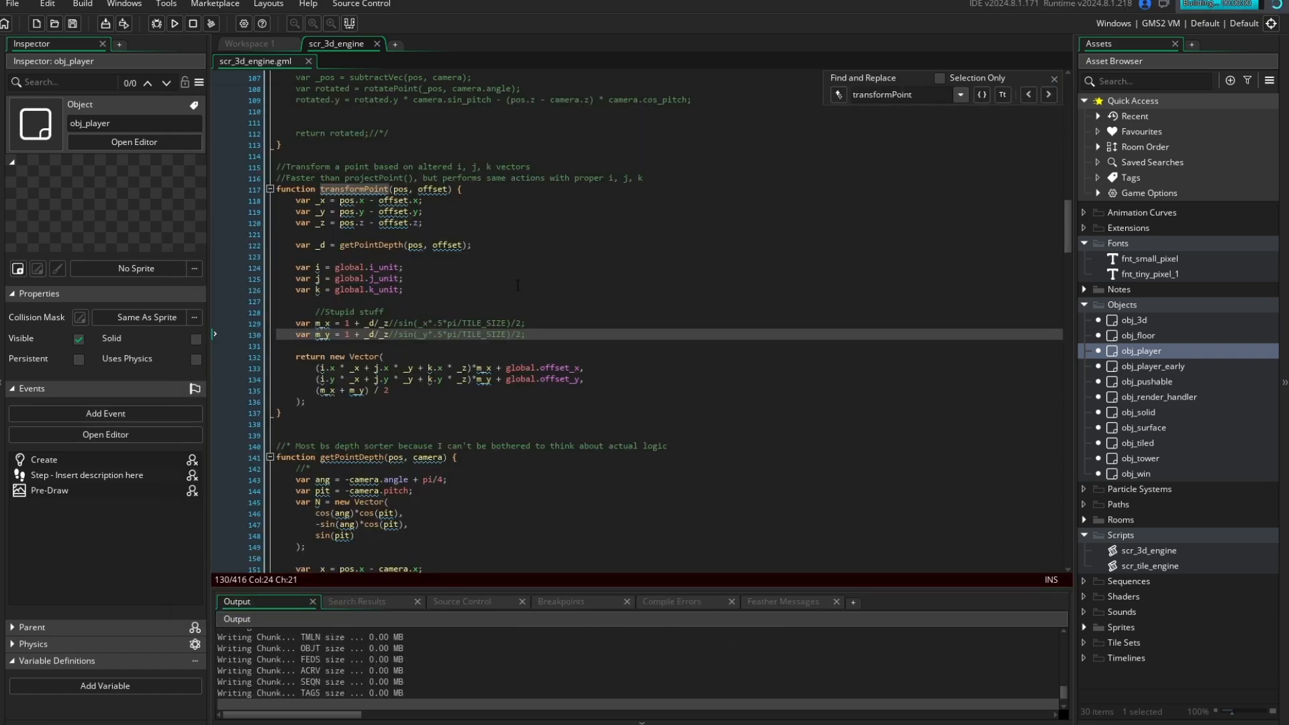
- Run the warped build, close it, then relaunch with the (2+_z) divisor multiplier
click(173, 23)
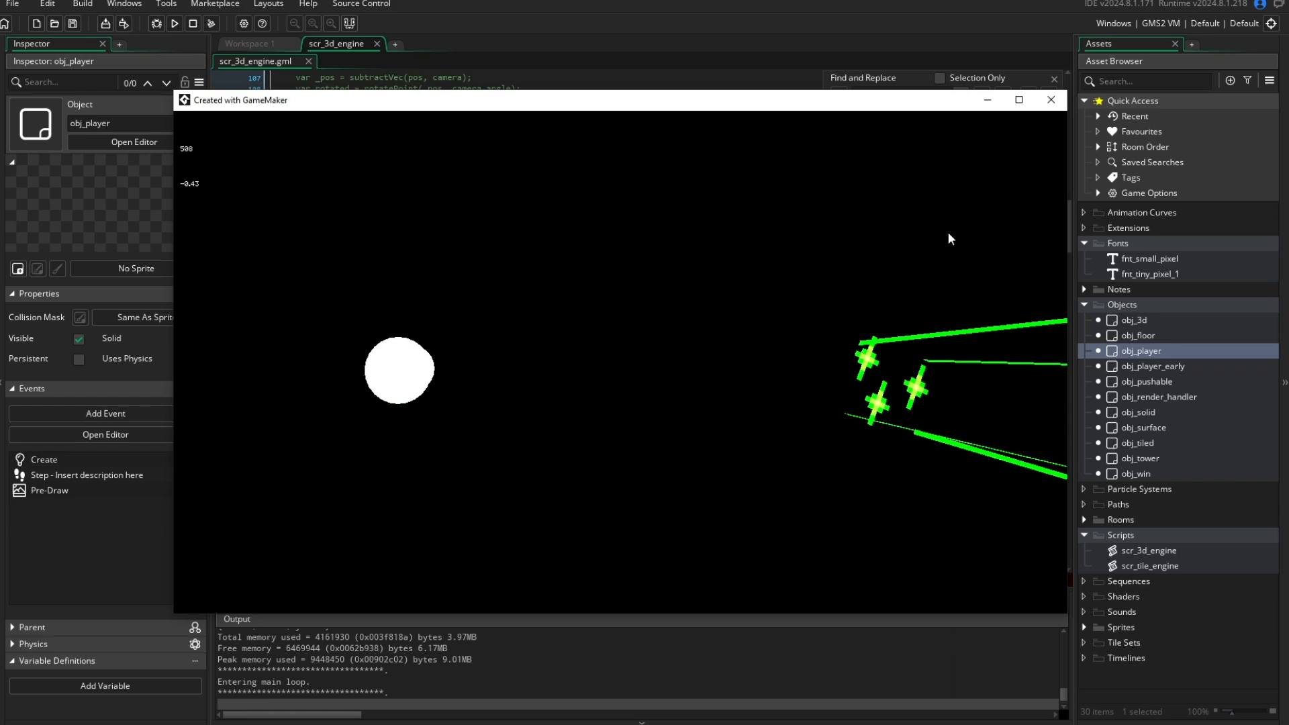
click(1050, 99)
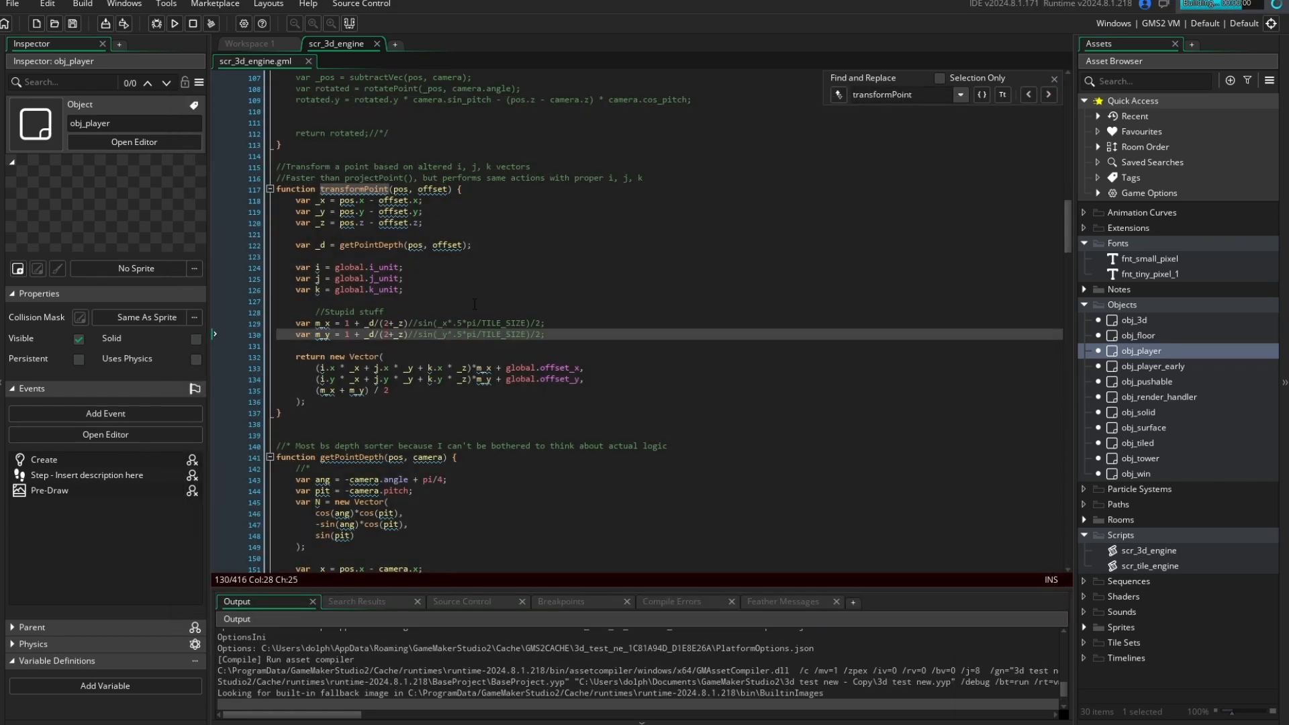
click(173, 23)
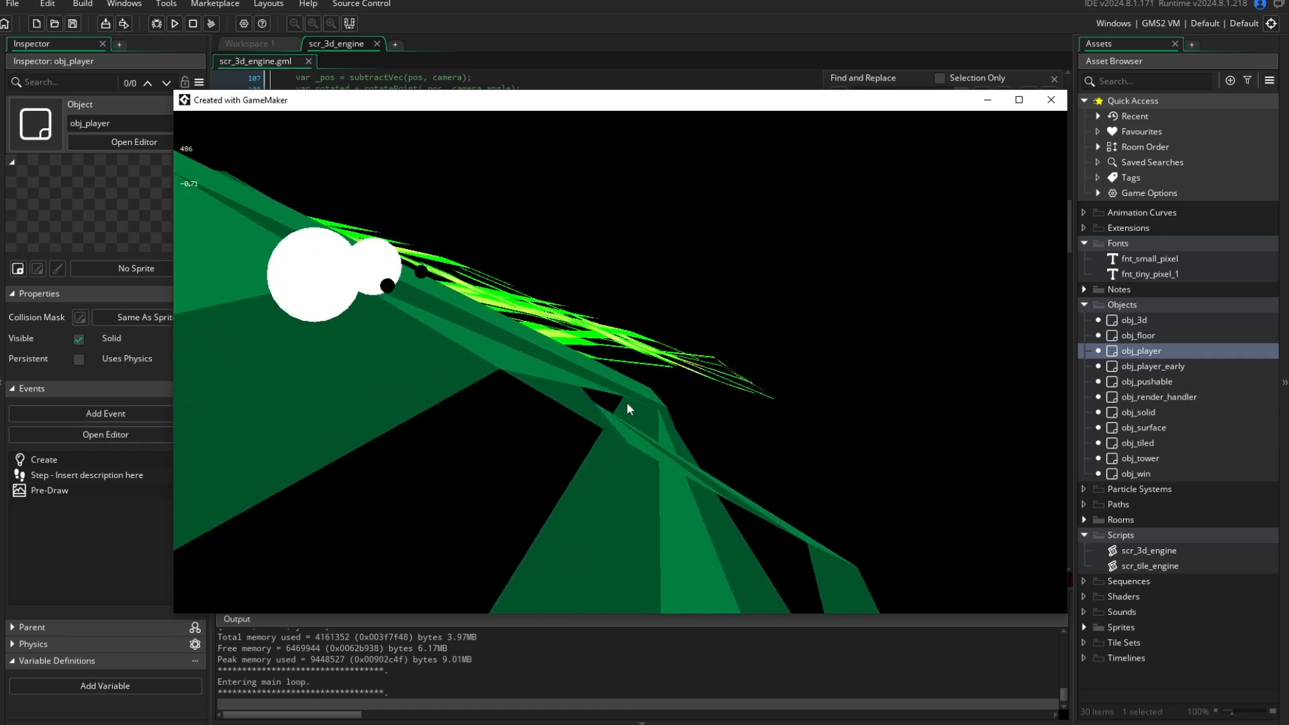
mouse_move(531, 473)
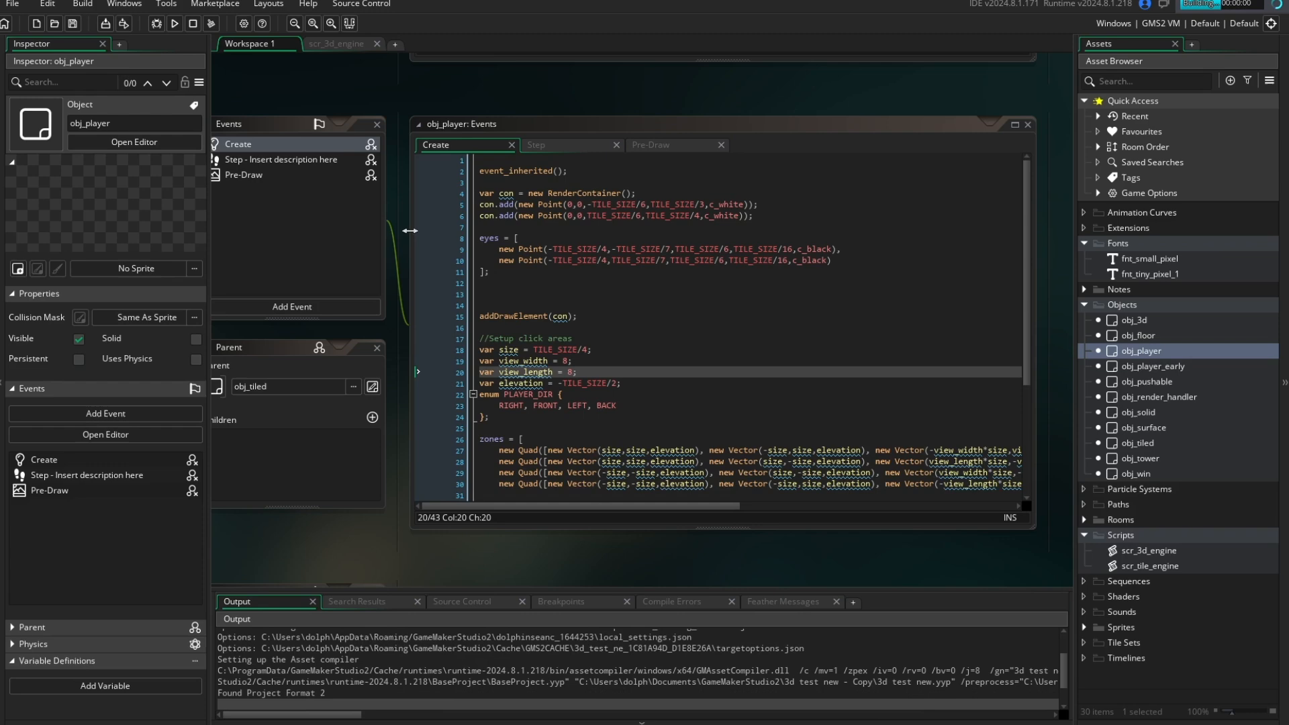
click(174, 22)
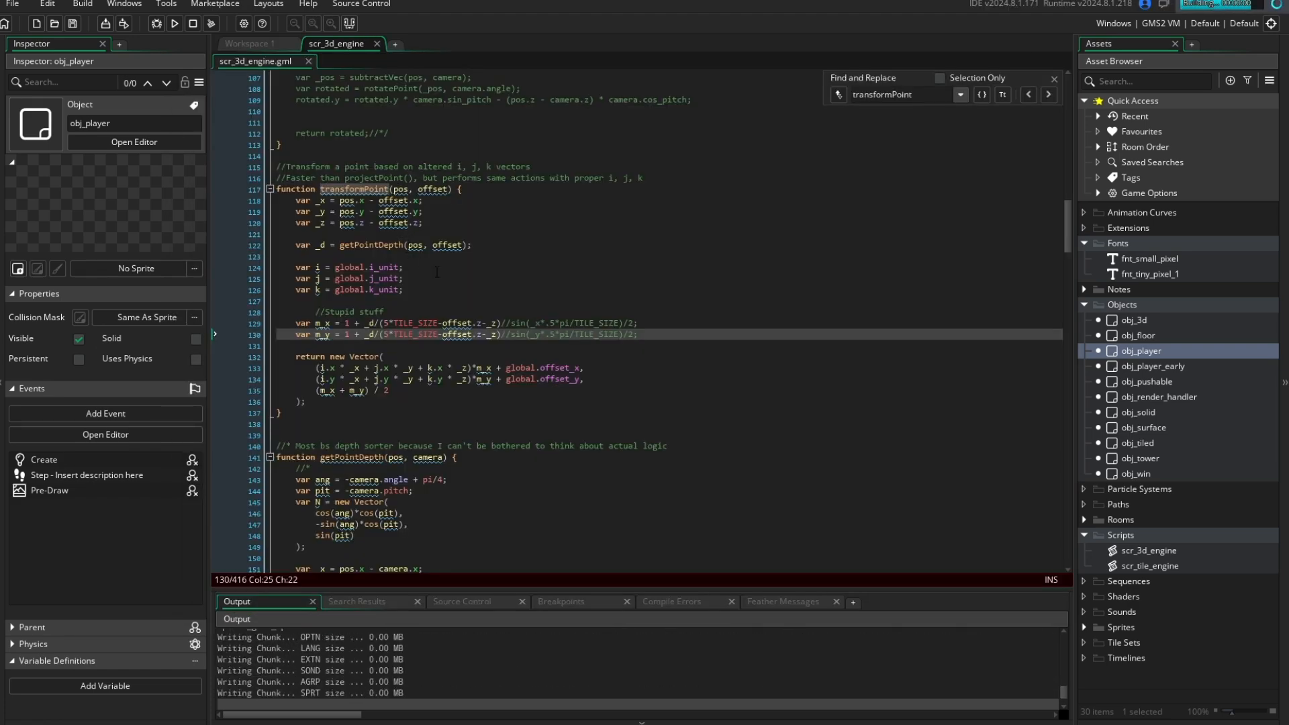
- Run a test build, then stop it to return to the multiplier code
click(173, 22)
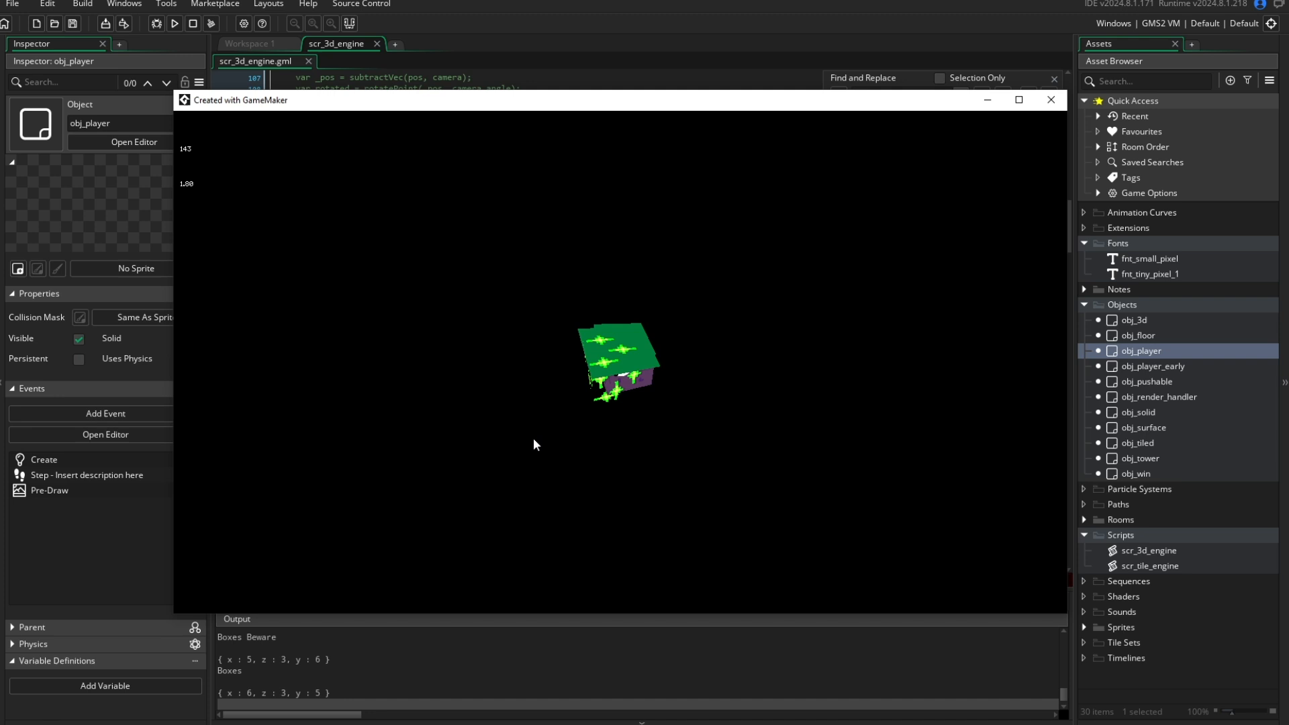
click(1051, 100)
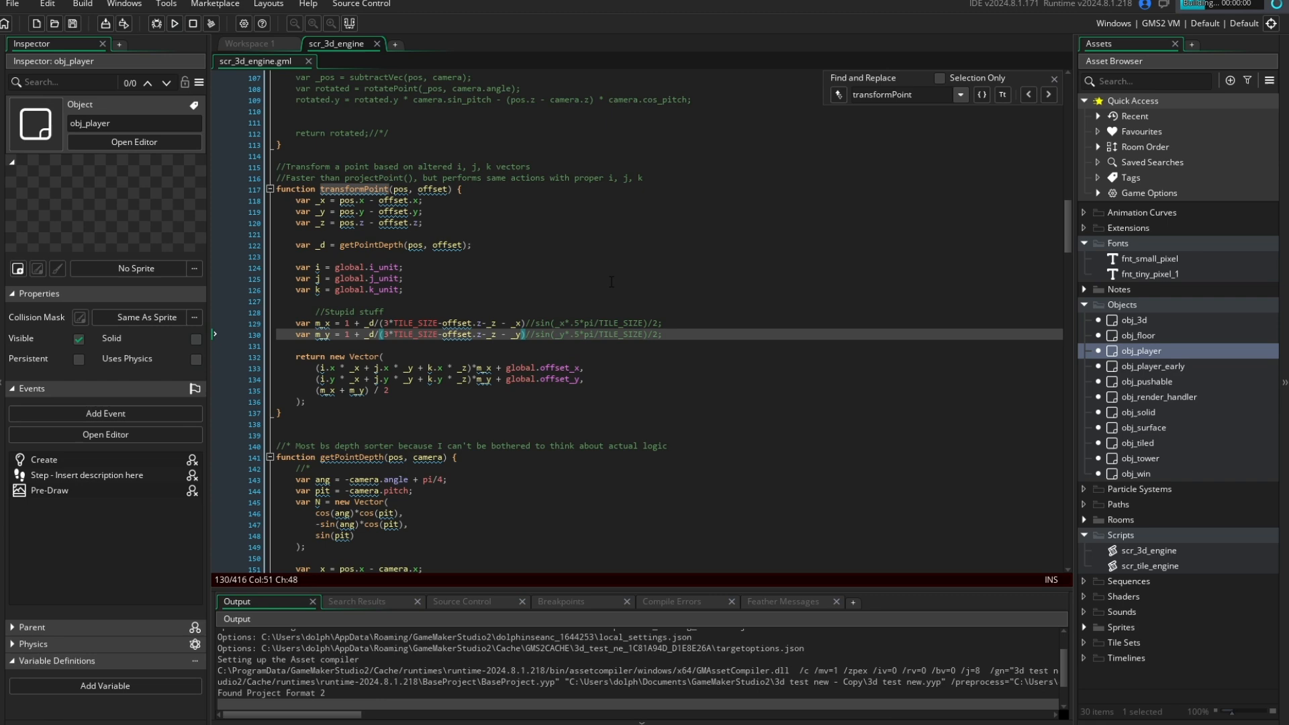
- Launch the rebuilt game showing green tiles in a diamond over a purple surface
click(174, 23)
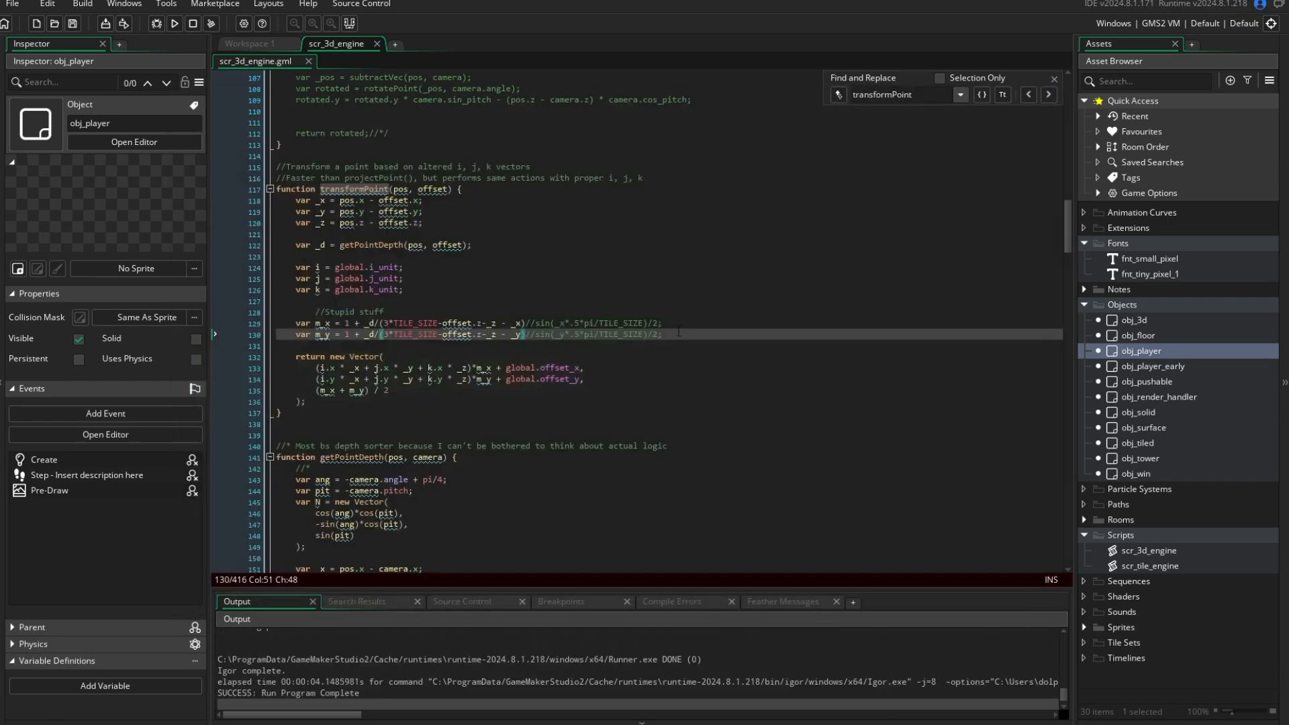
click(173, 23)
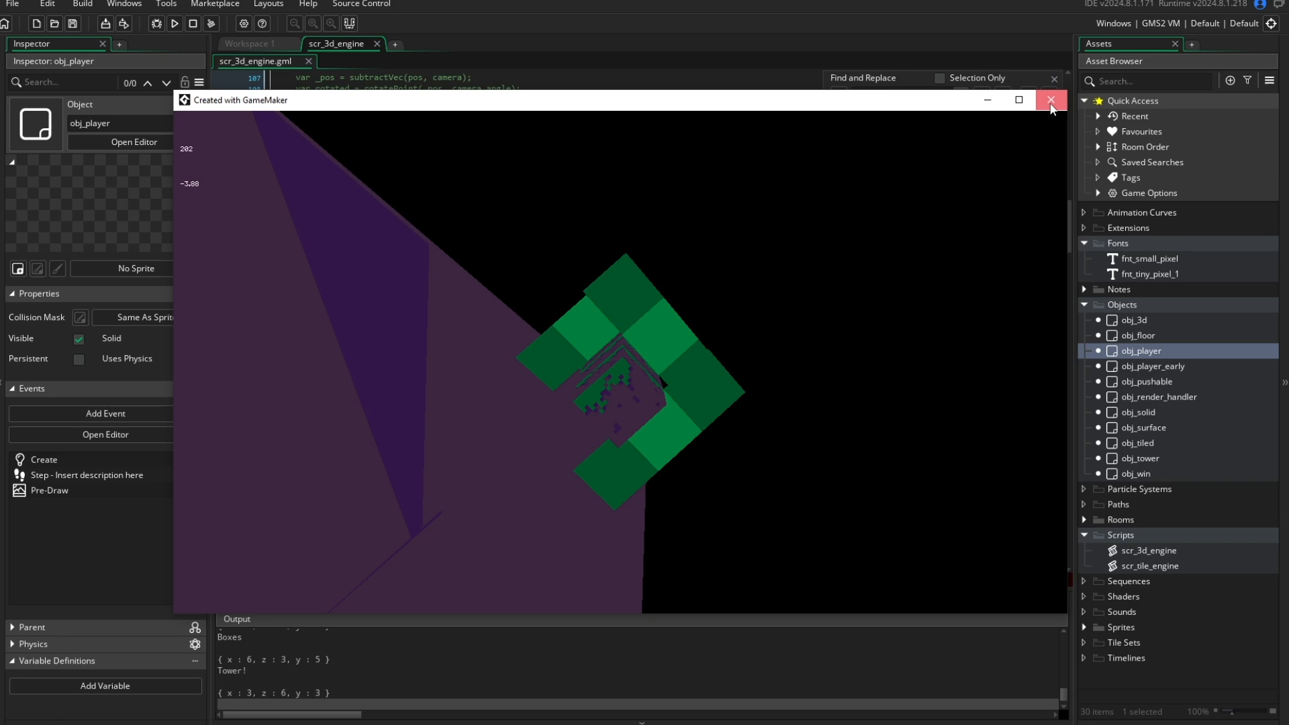
- Test the game with the multiplier disabled, then with 3*TILE_SIZE-_z-_x/_y multipliers
click(1051, 99)
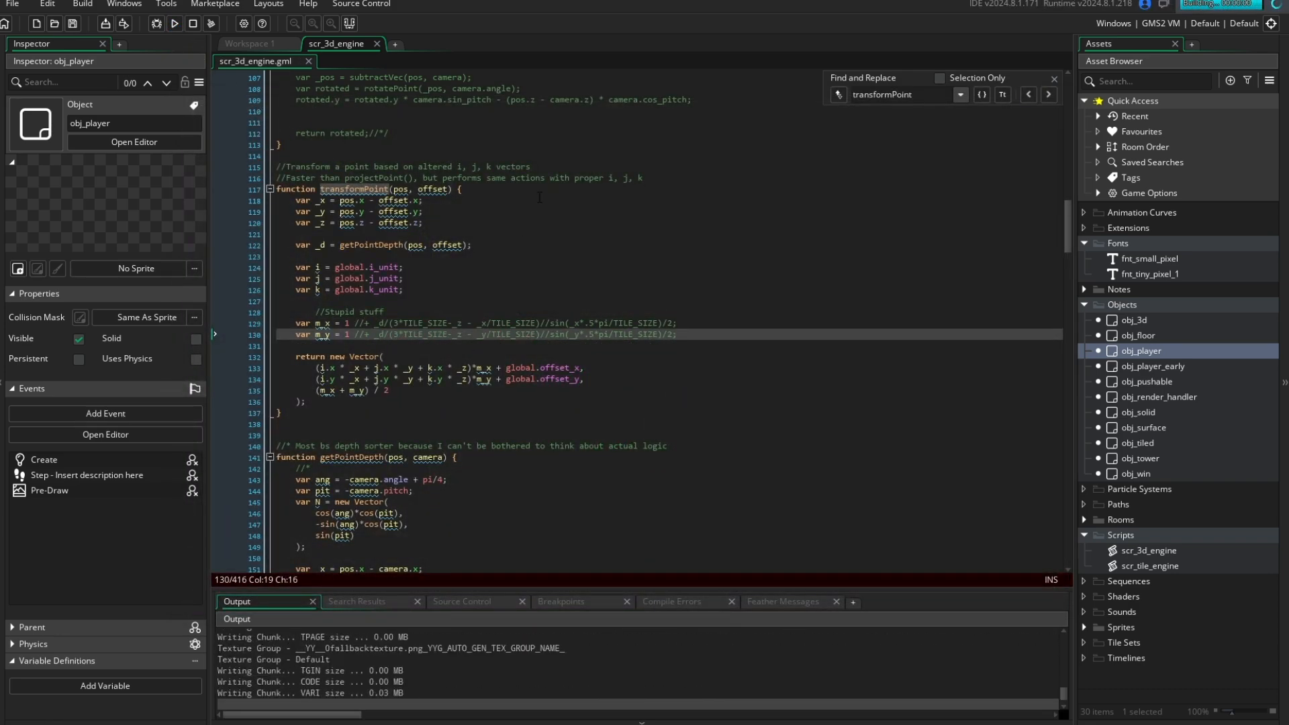
click(175, 23)
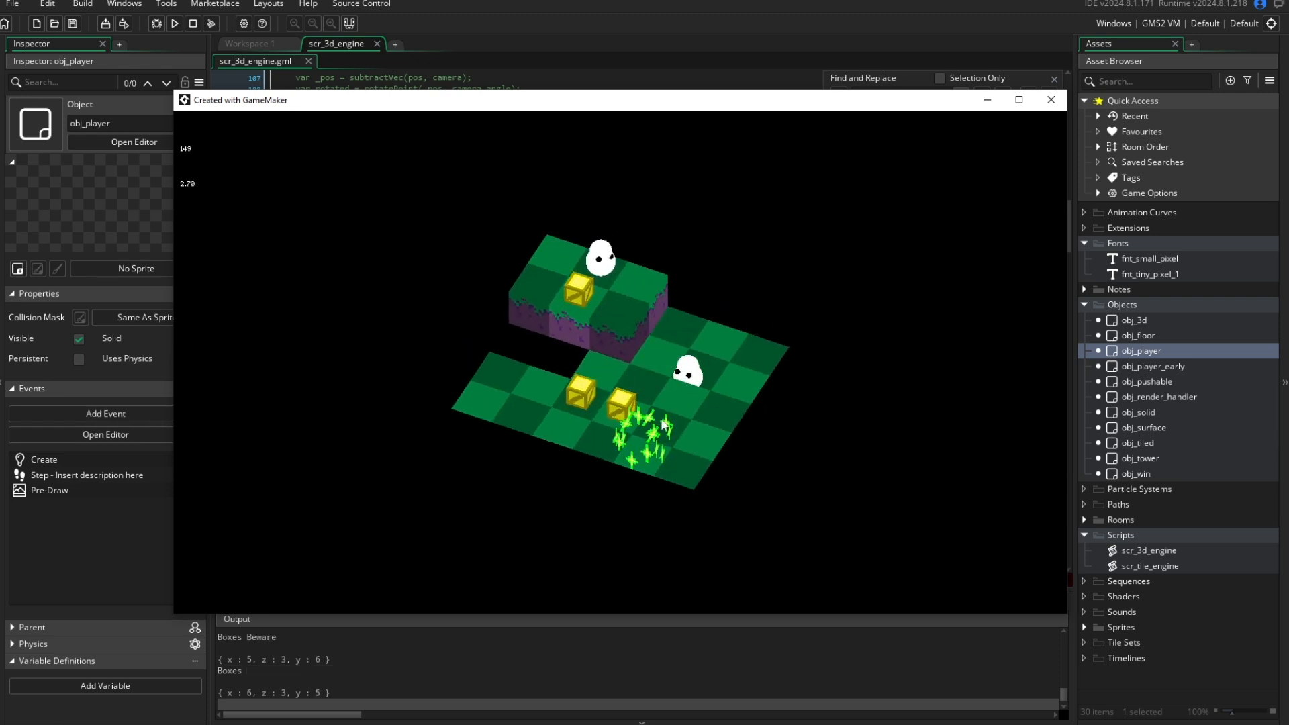
click(1050, 100)
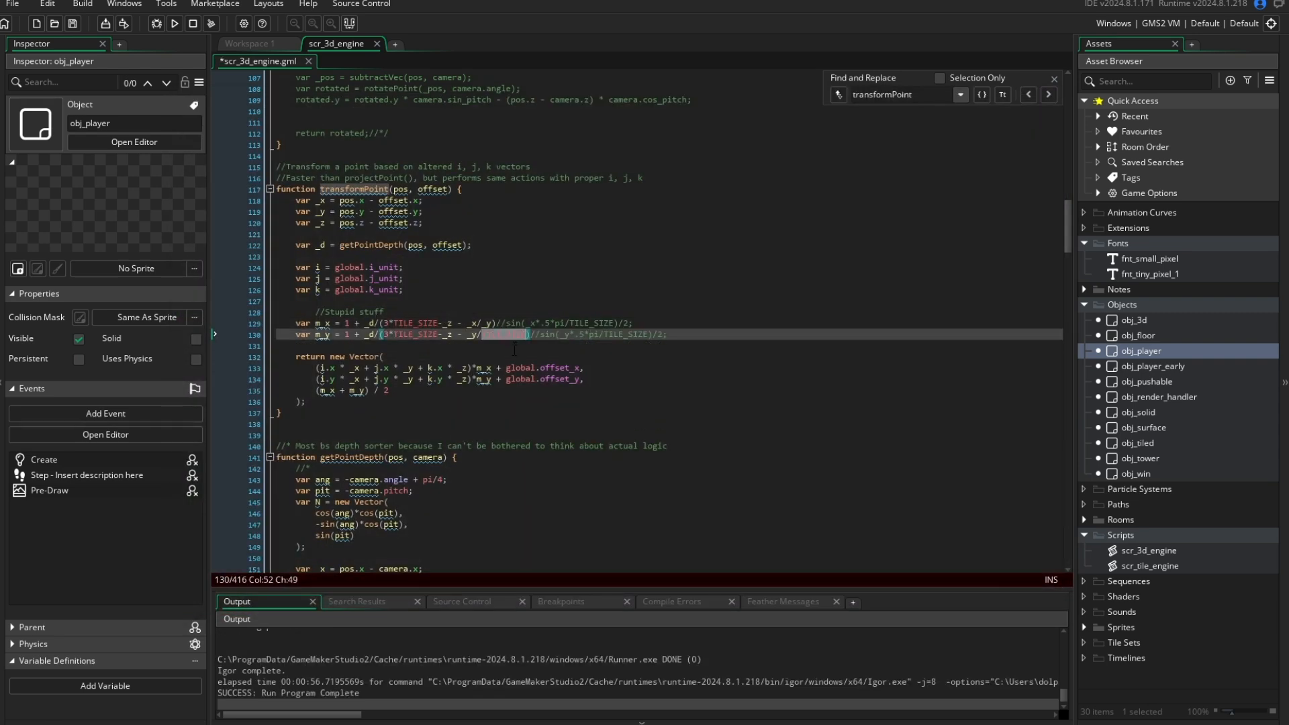
click(173, 23)
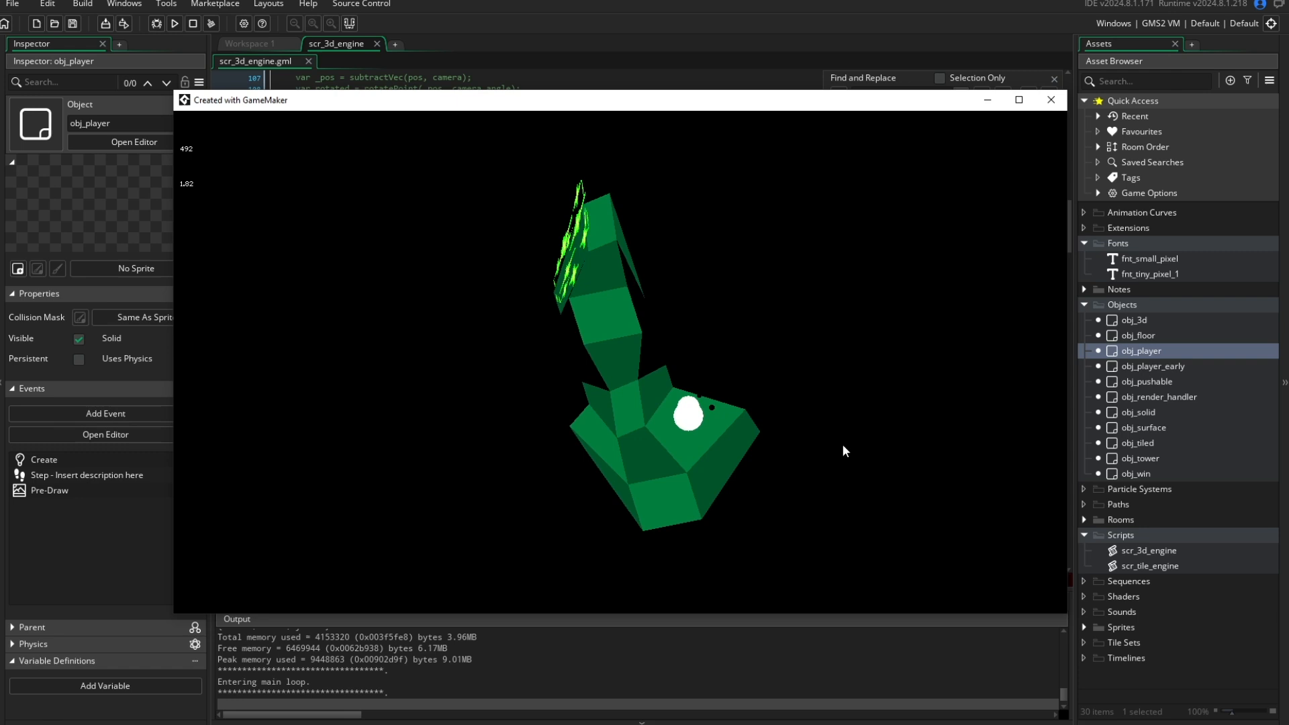